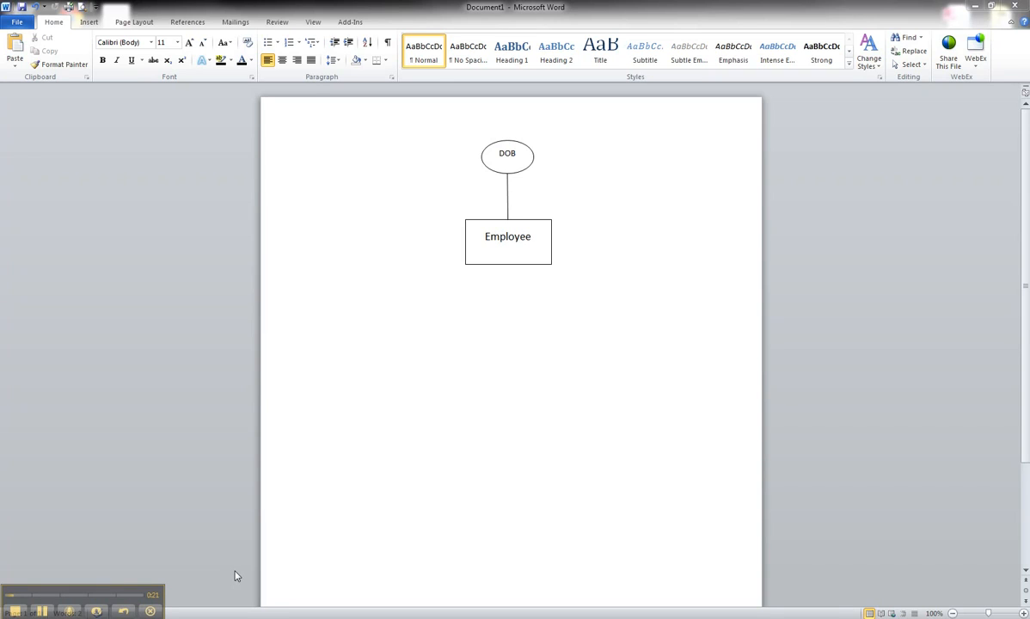
mouse_move(359, 398)
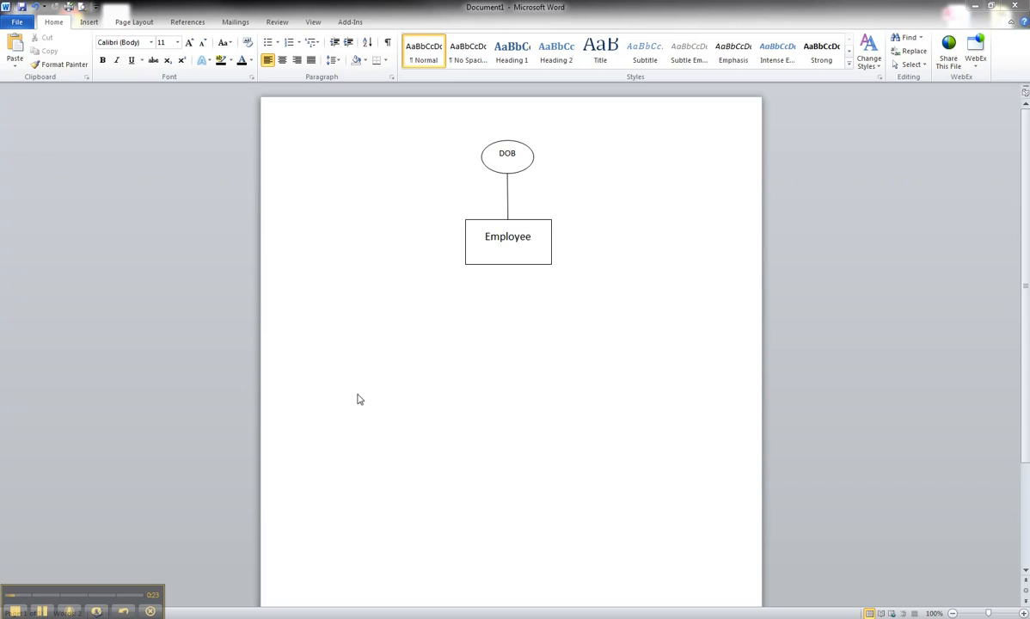
mouse_move(504, 298)
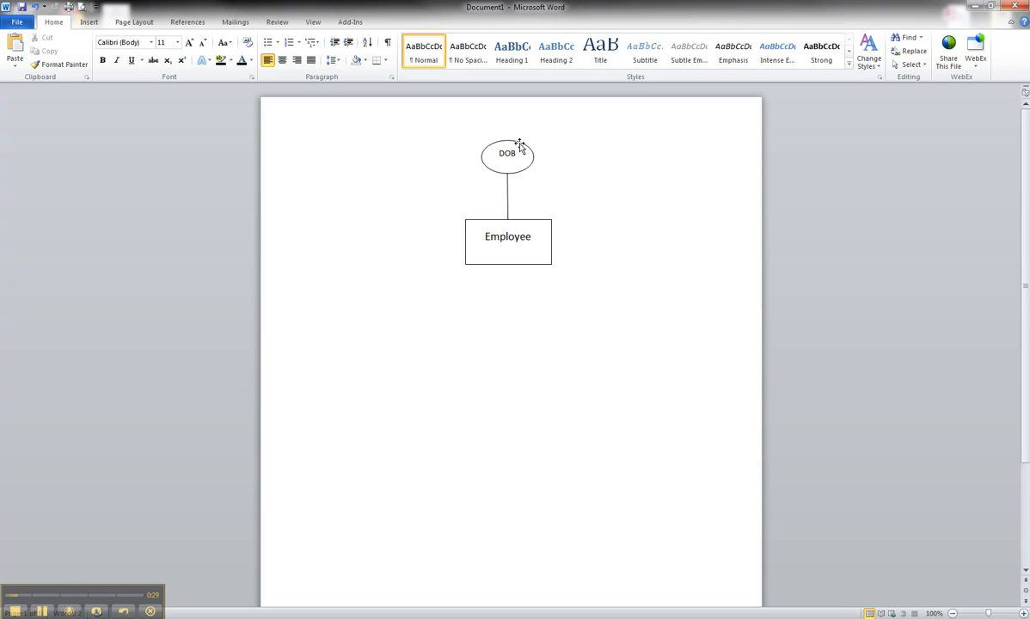
Copy the DOB oval and paste four copies above and left of the Employee box
click(507, 153)
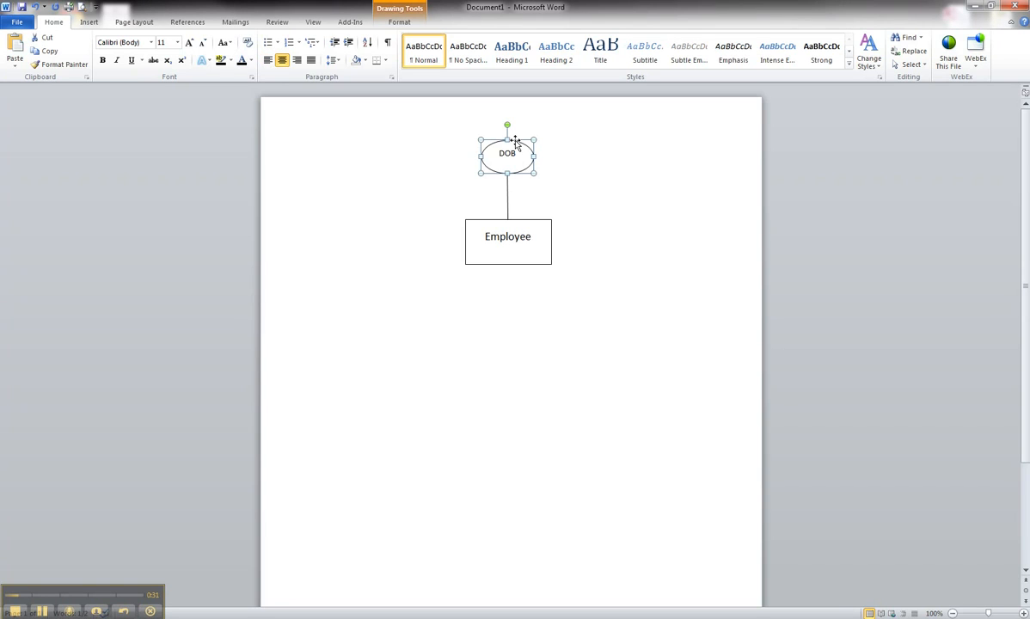
right_click(512, 153)
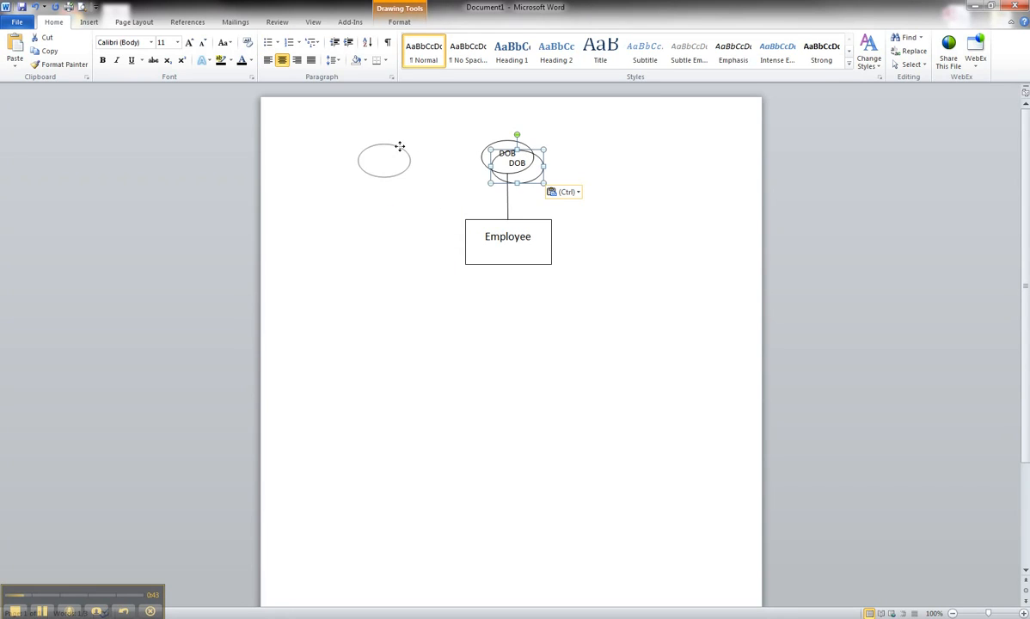
drag(384, 160, 420, 198)
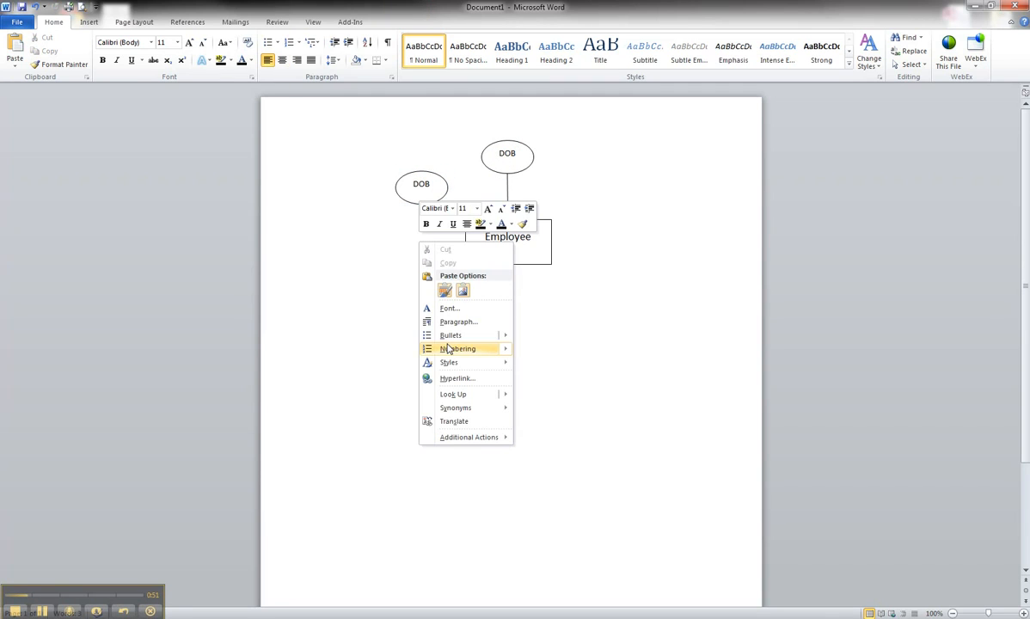
mouse_move(448, 308)
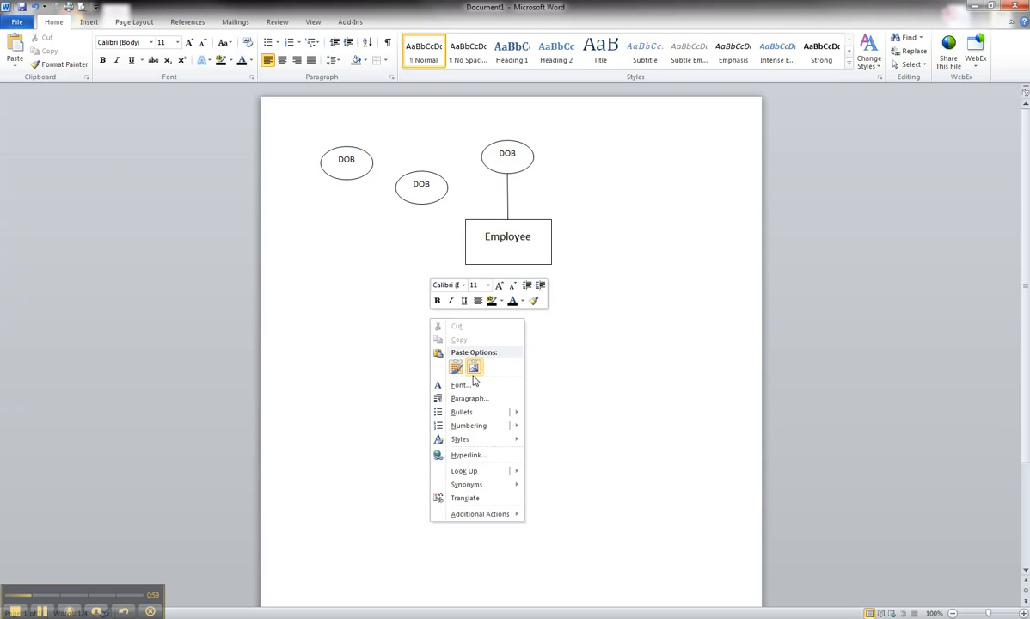
click(455, 367)
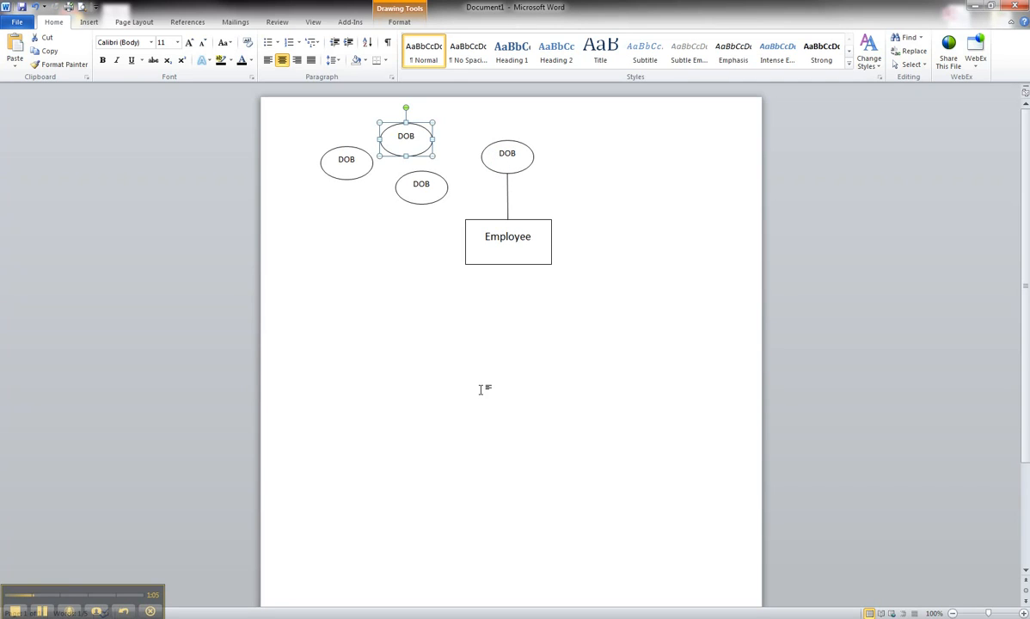
right_click(482, 388)
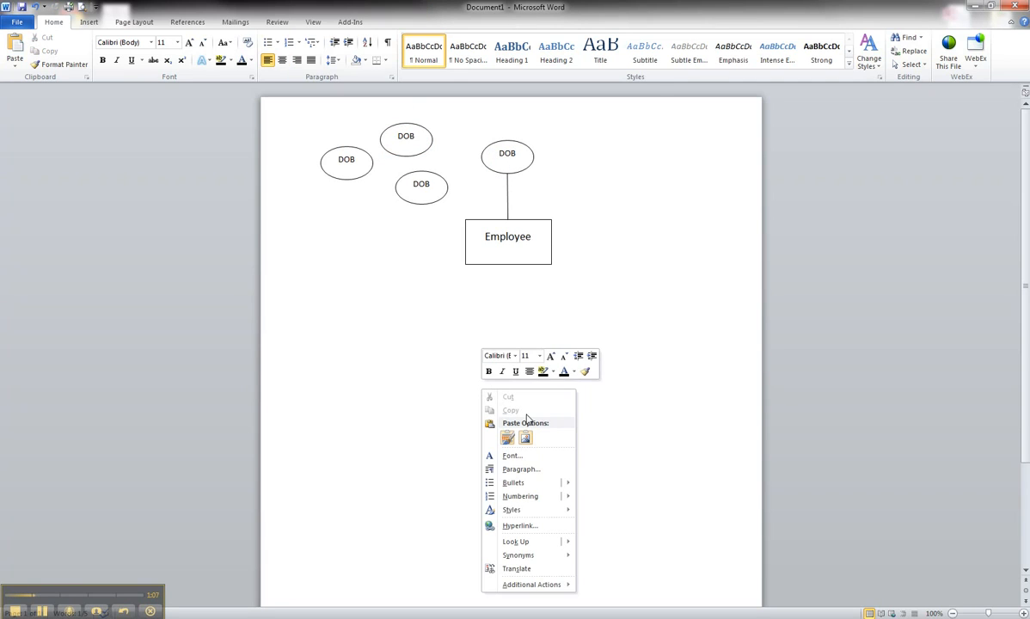
click(508, 438)
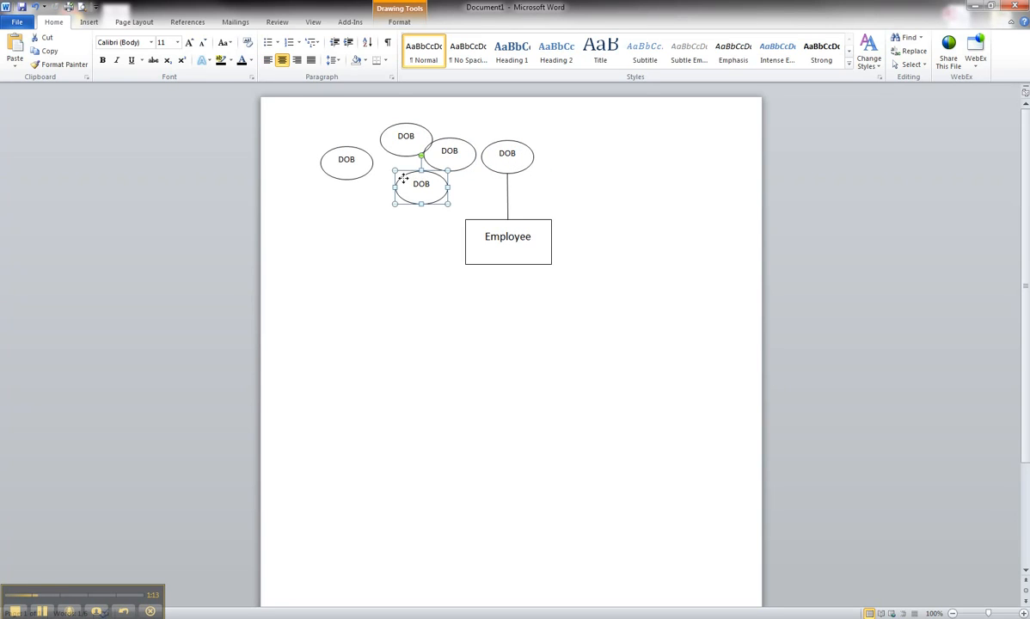
Move one DOB copy near Employee, relabel it Ename, and reposition the leftmost copy
drag(420, 183, 416, 194)
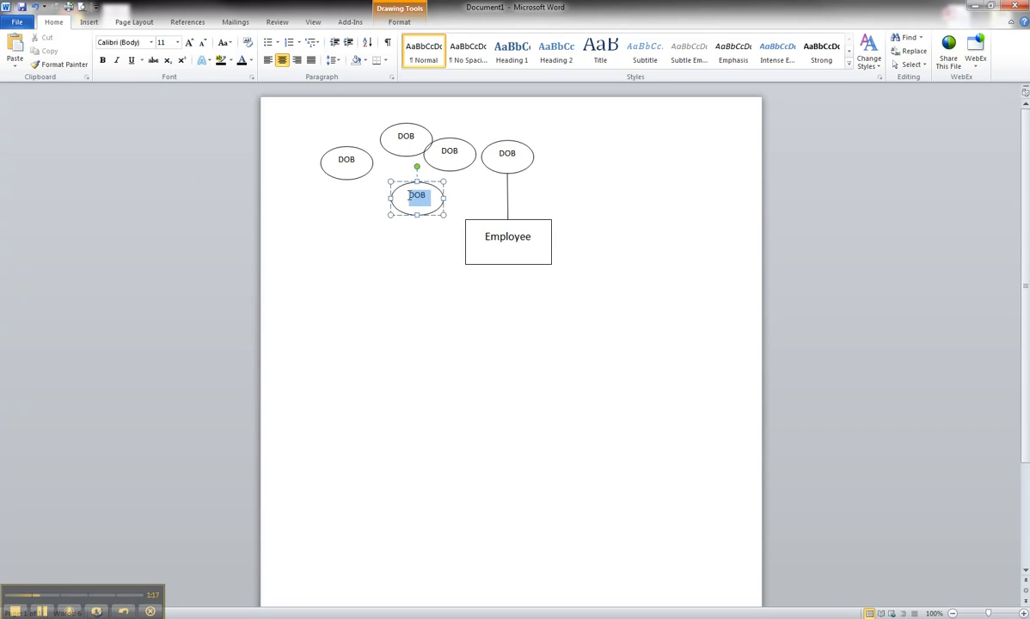
text(Name)
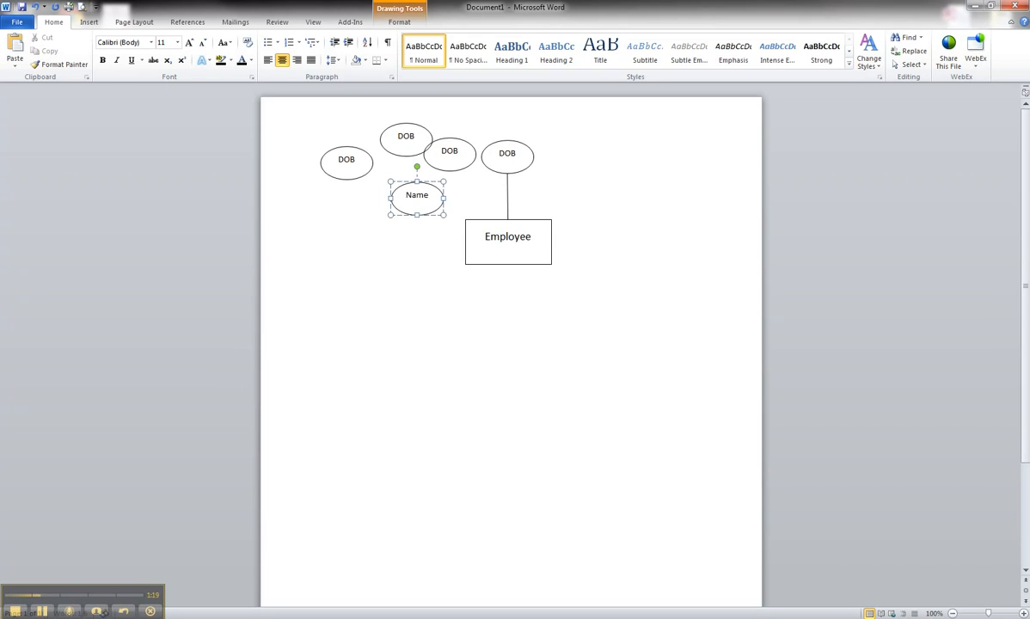
mouse_move(403, 215)
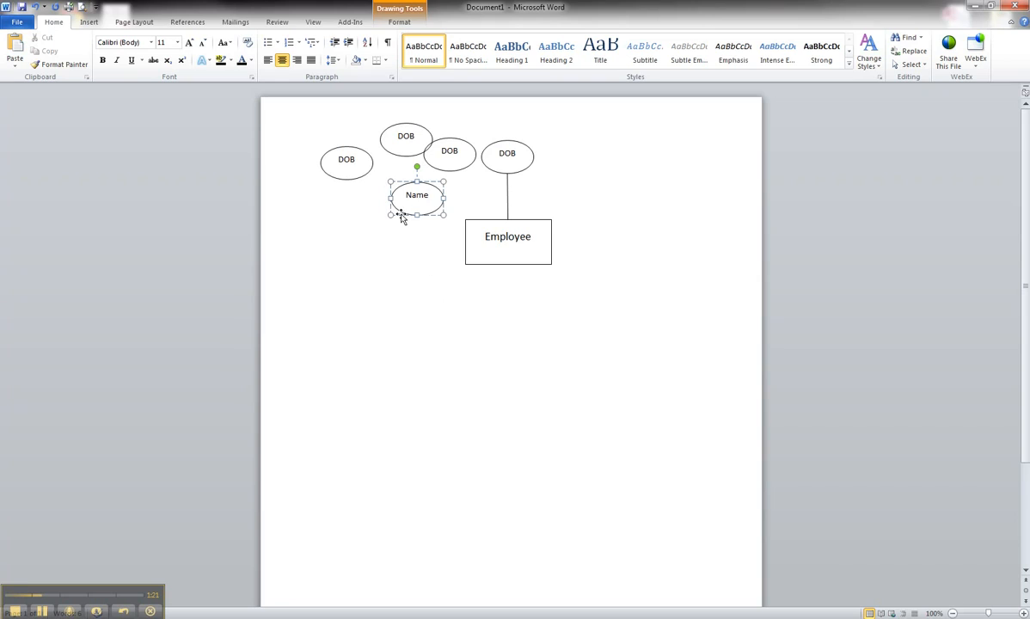
mouse_move(472, 193)
text(En)
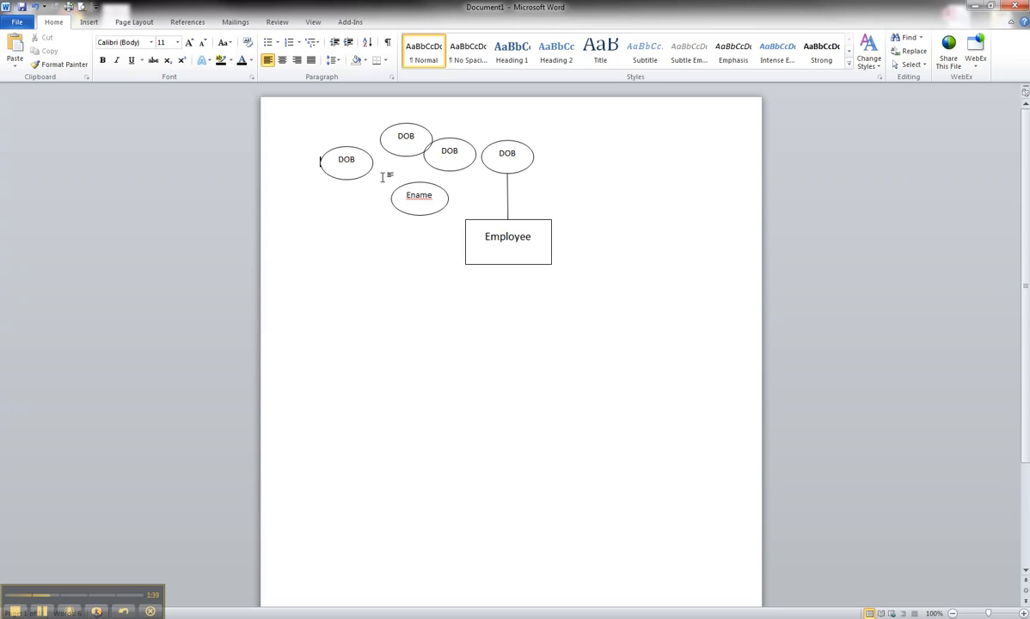
click(346, 162)
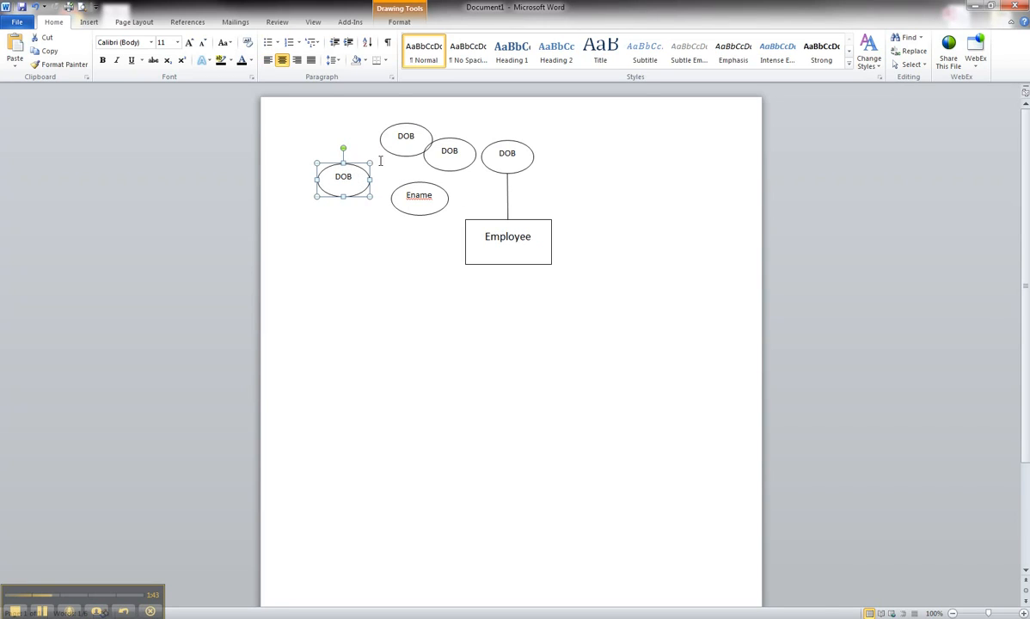
drag(343, 176, 404, 135)
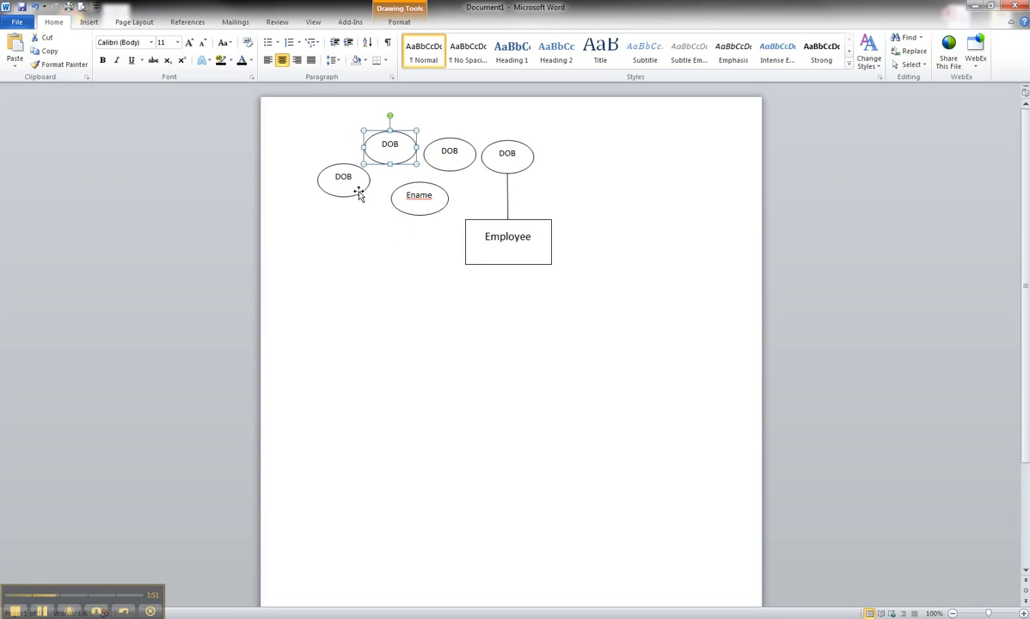
Nudge the left oval lower and relabel the copied ovals Lname, Fname and MI
drag(389, 144, 349, 183)
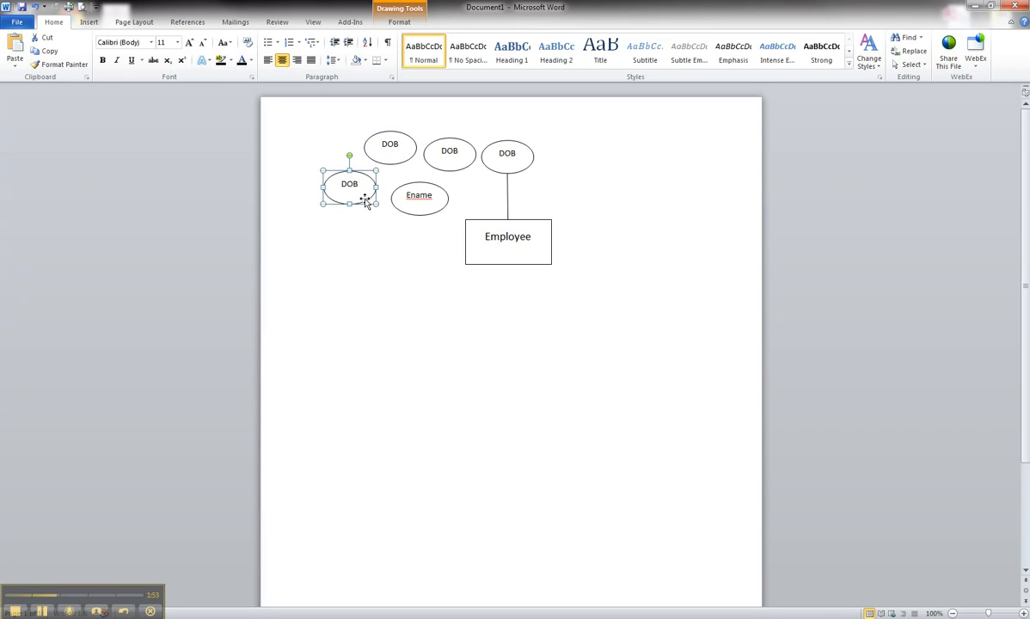
double_click(348, 184)
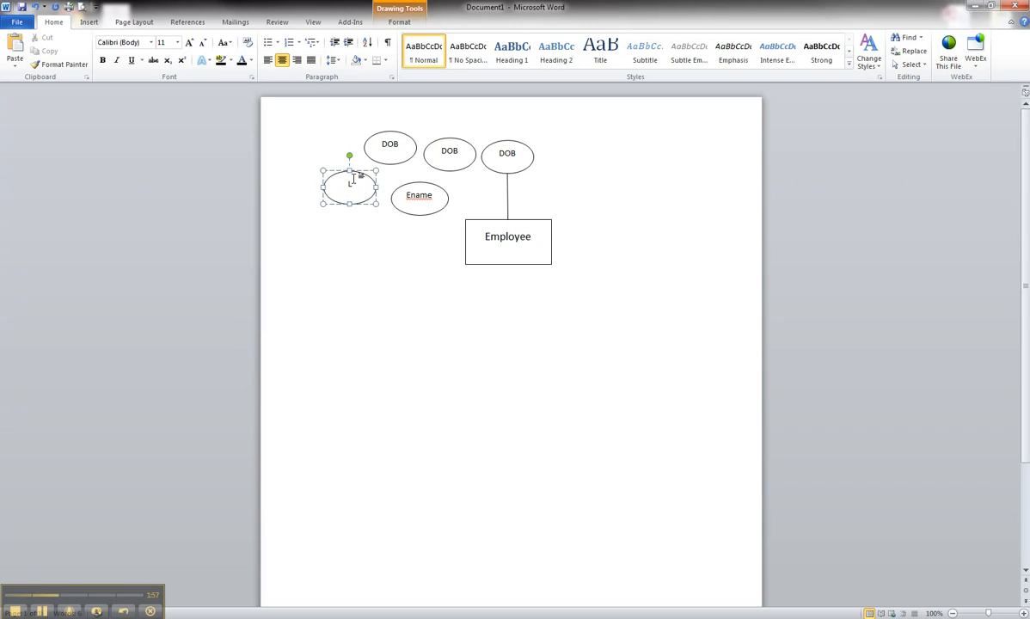
text(Lnam)
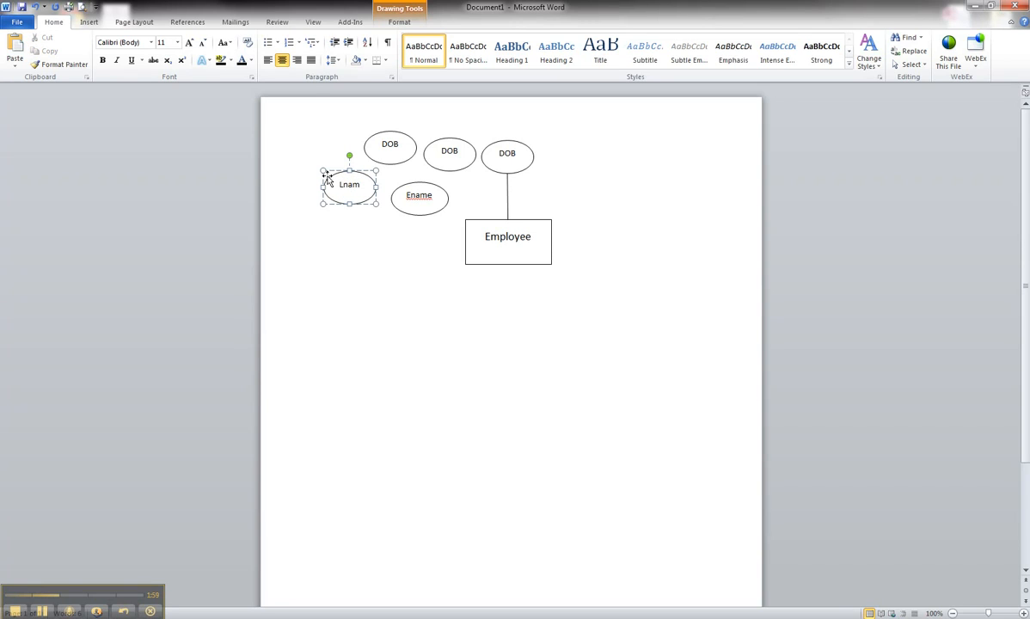
text(e)
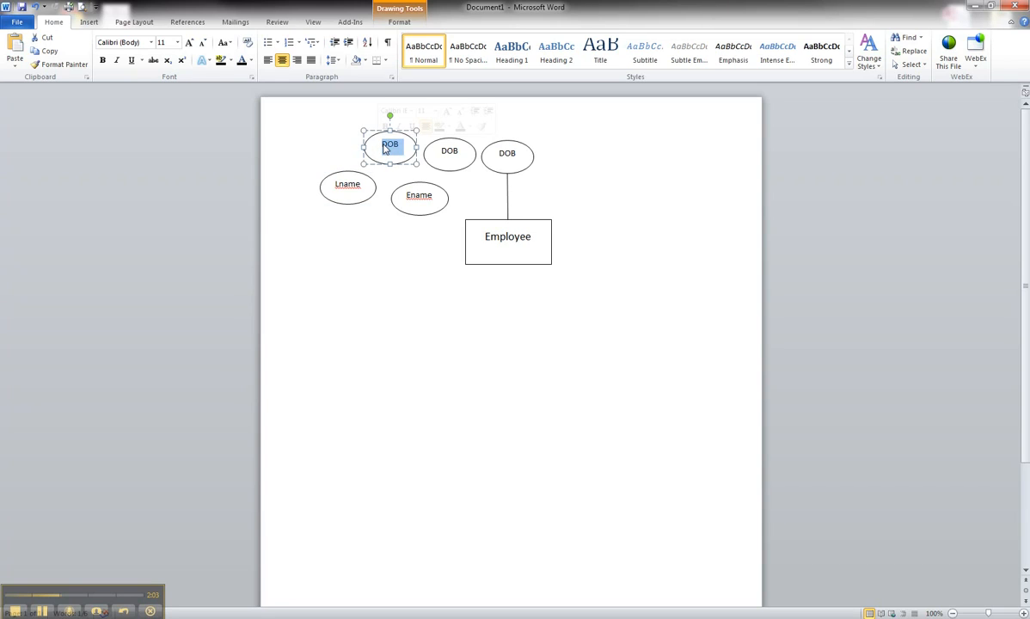
text(Fname)
click(450, 154)
text(MI)
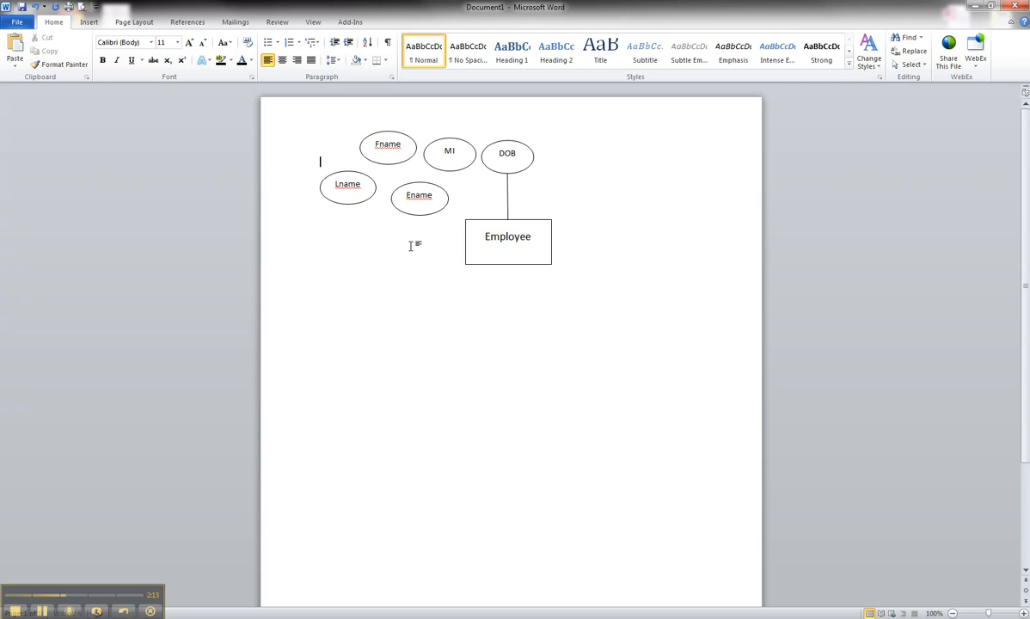
mouse_move(491, 197)
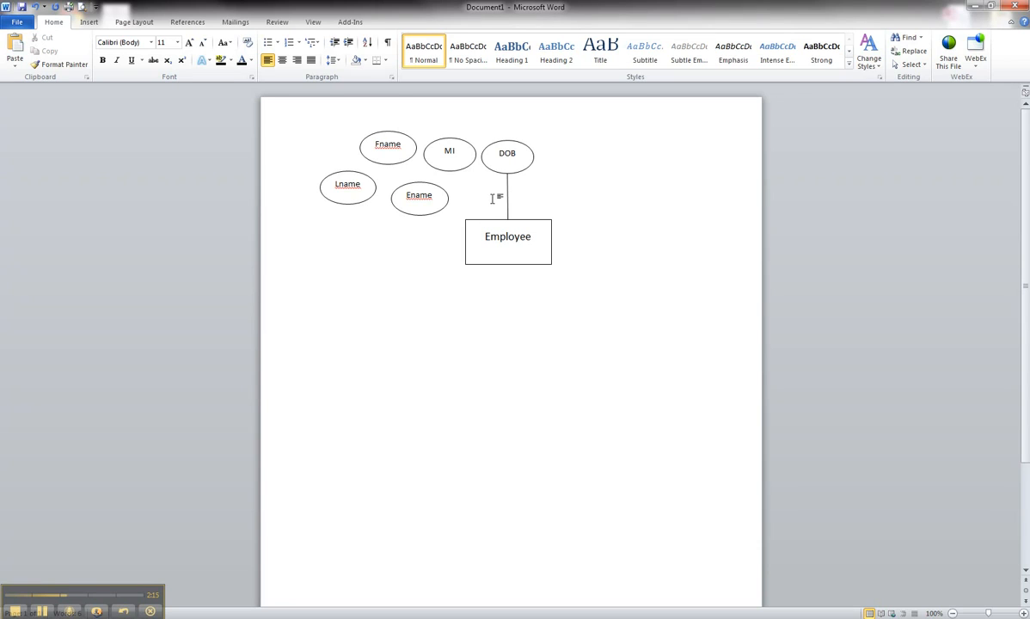
click(419, 194)
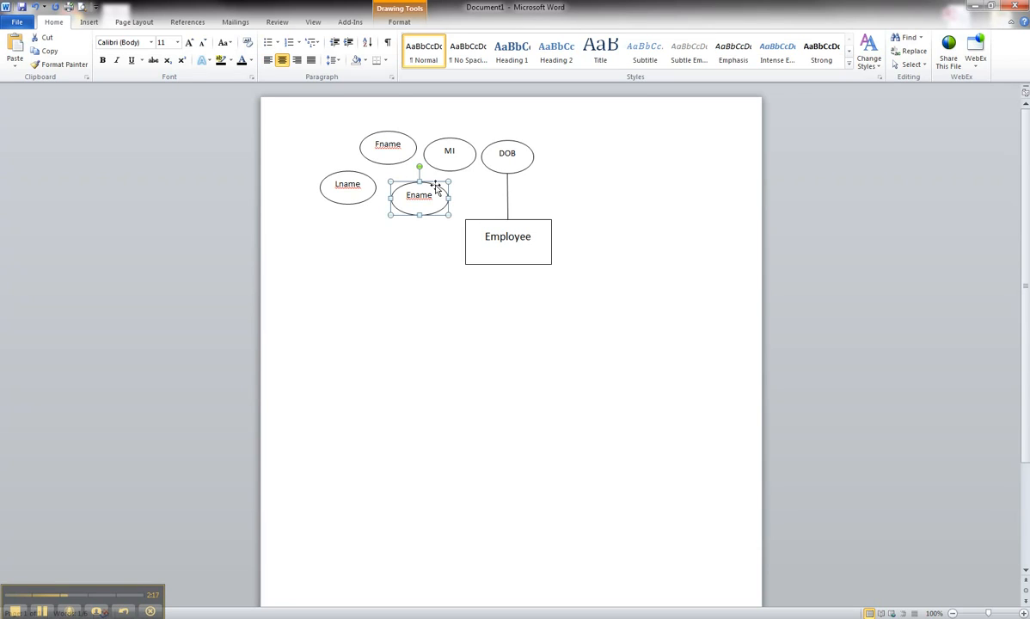
Pick the Line shape from the Insert shapes gallery to connect Ename to Employee
click(89, 22)
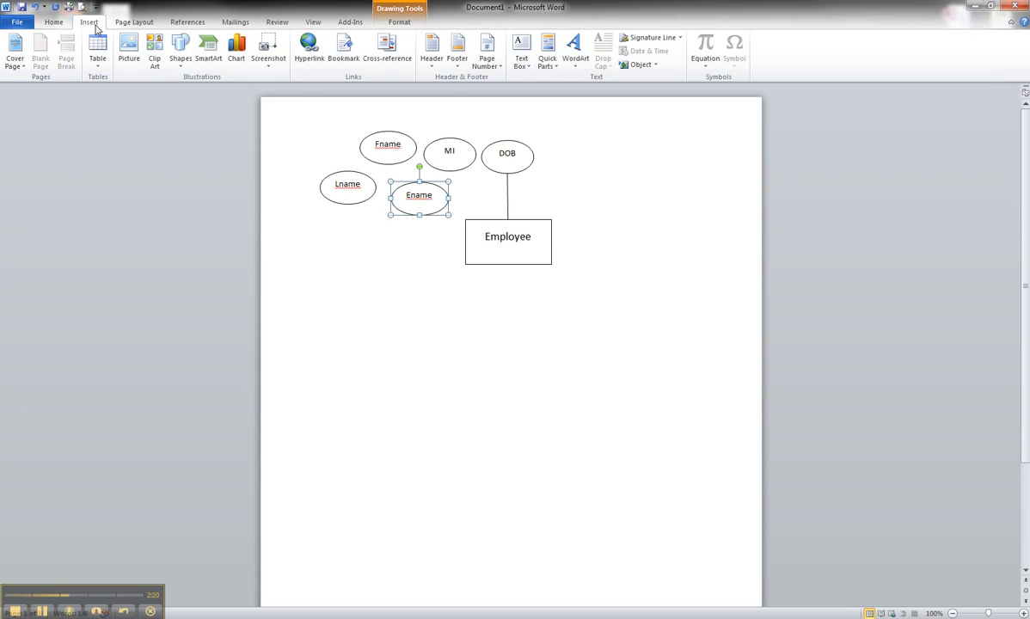
click(180, 47)
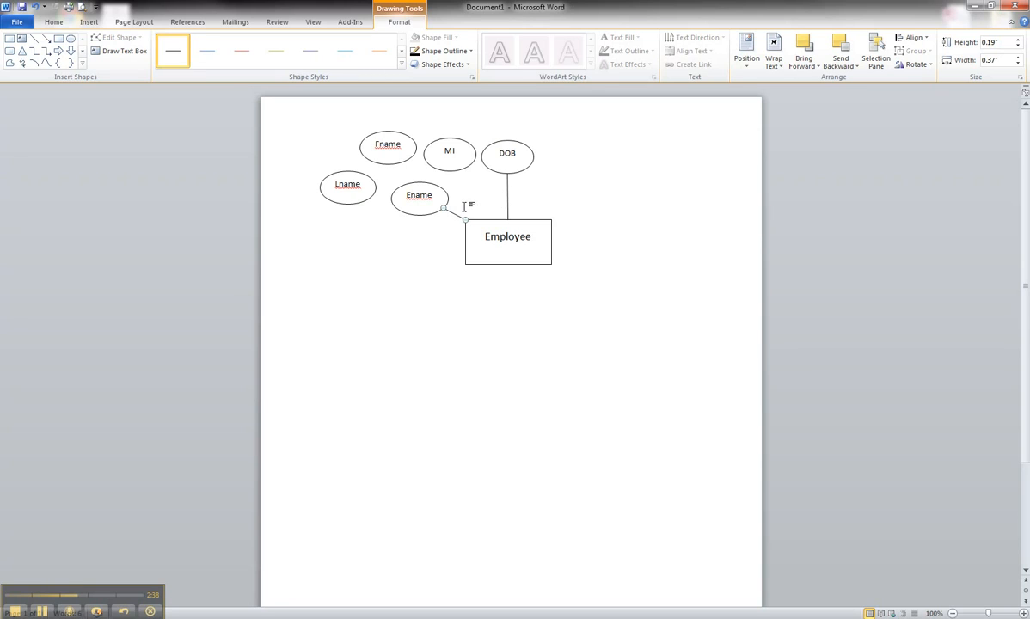
mouse_move(455, 217)
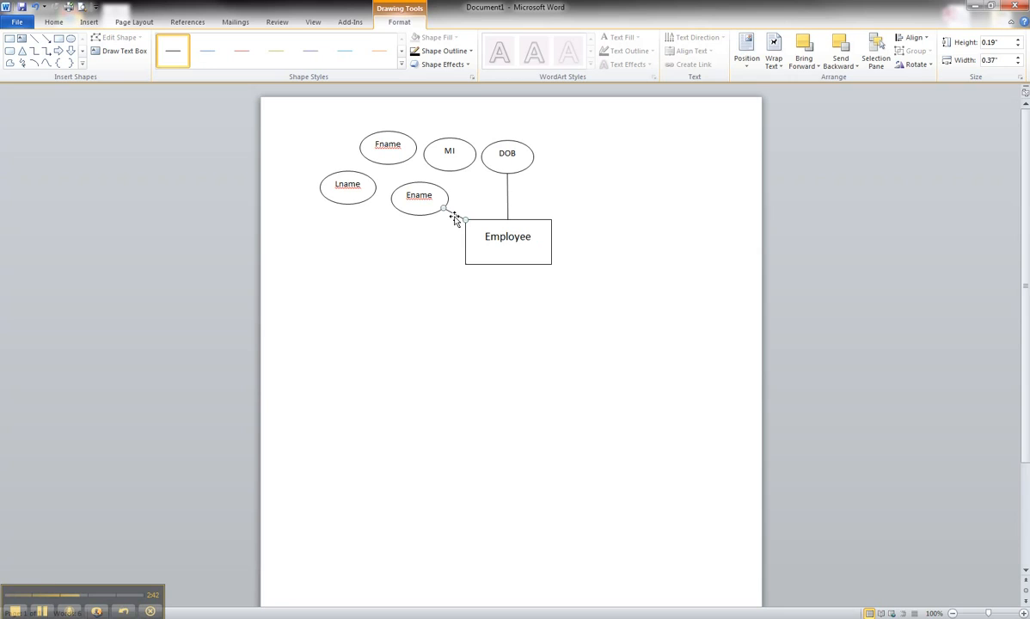
Copy the Ename connector line and paste copies linking Ename to Lname, Fname and MI
right_click(454, 217)
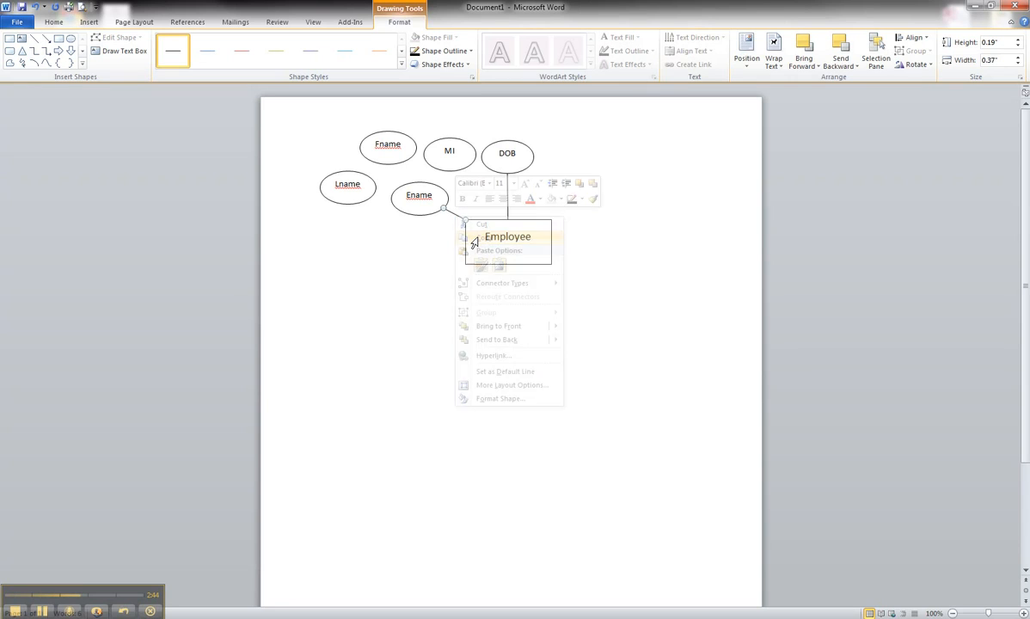
click(483, 224)
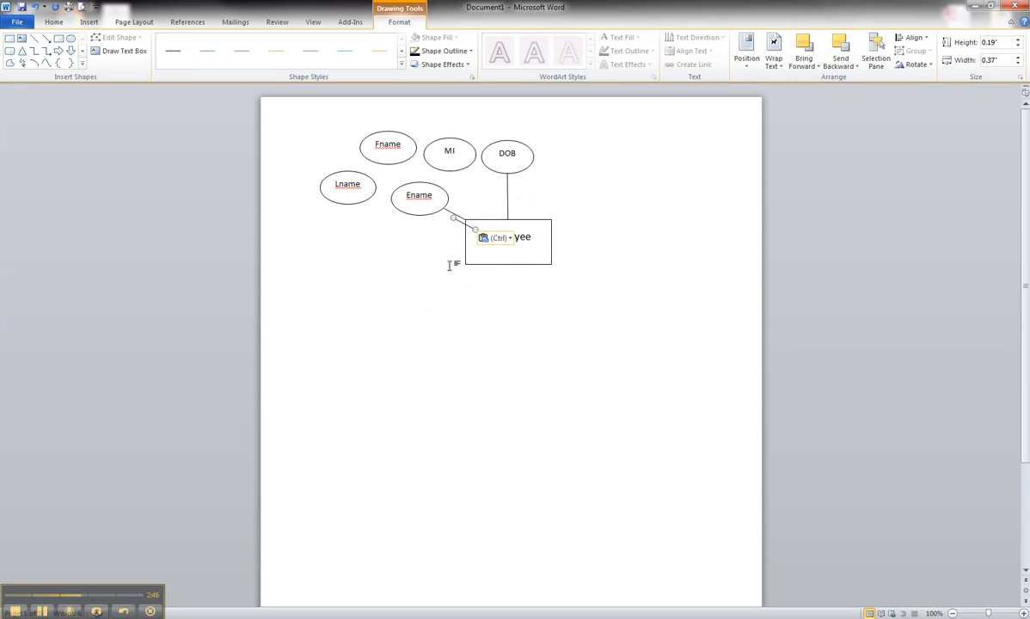
mouse_move(381, 205)
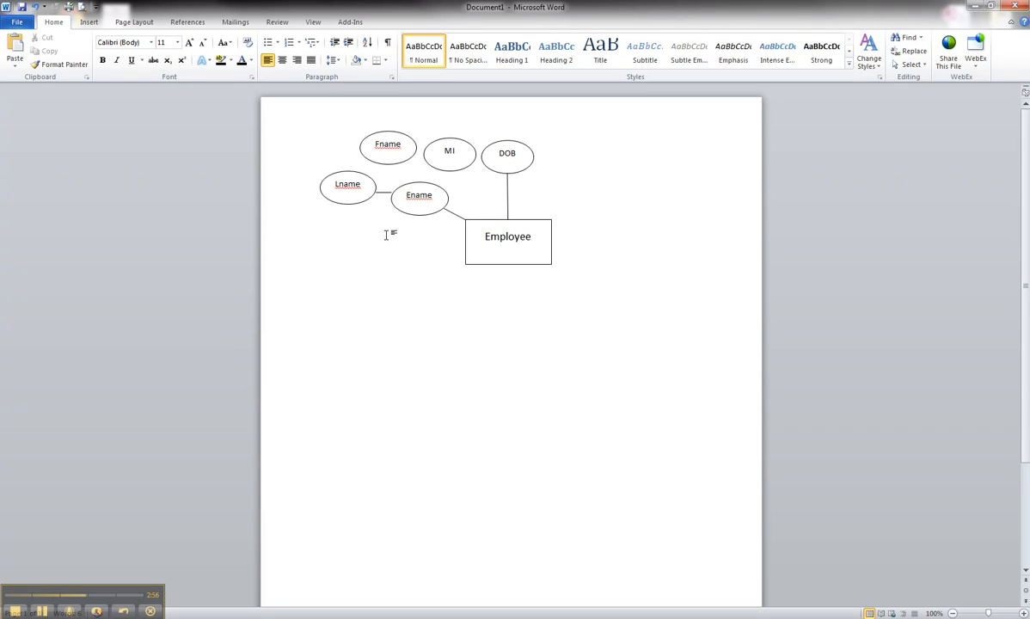
click(388, 191)
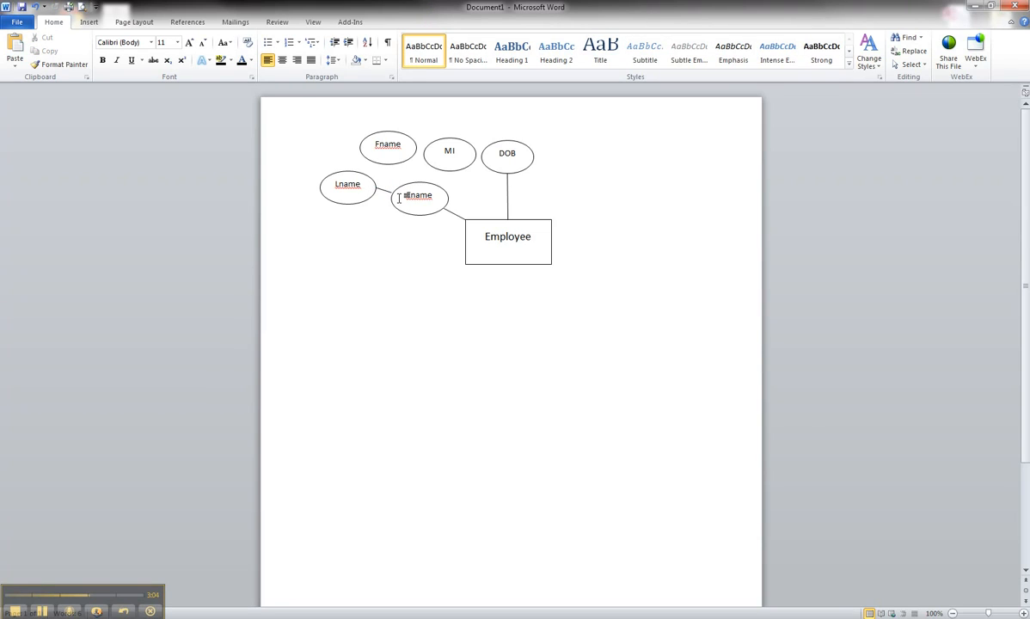
click(507, 236)
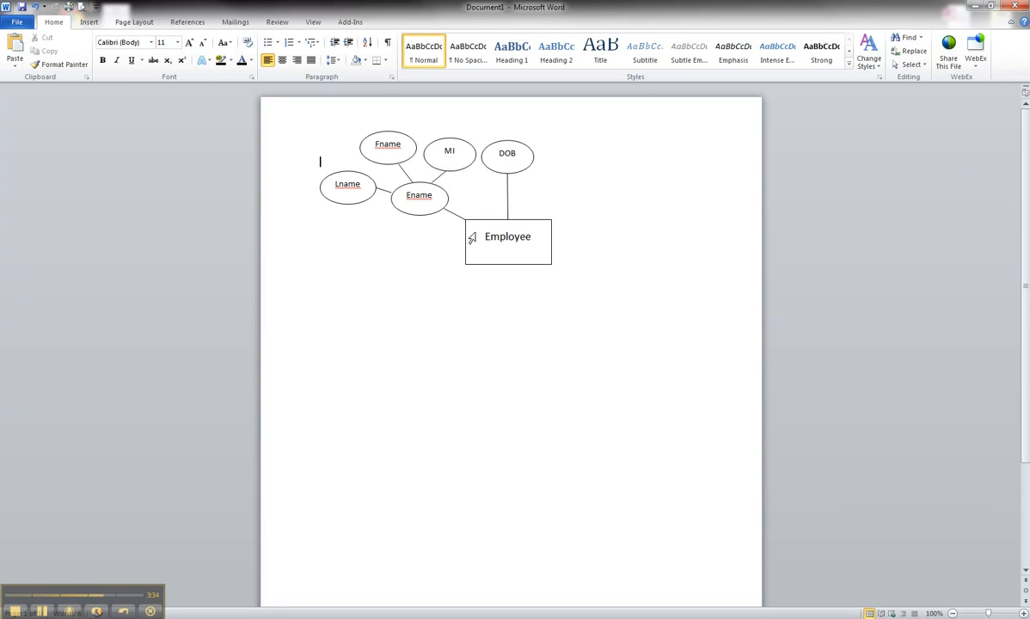
mouse_move(427, 460)
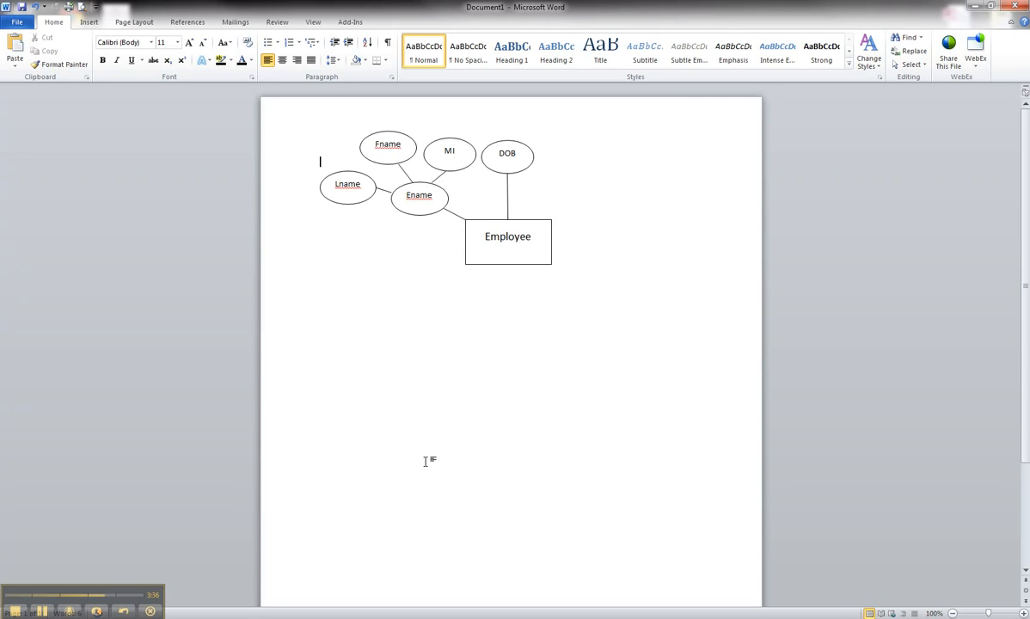